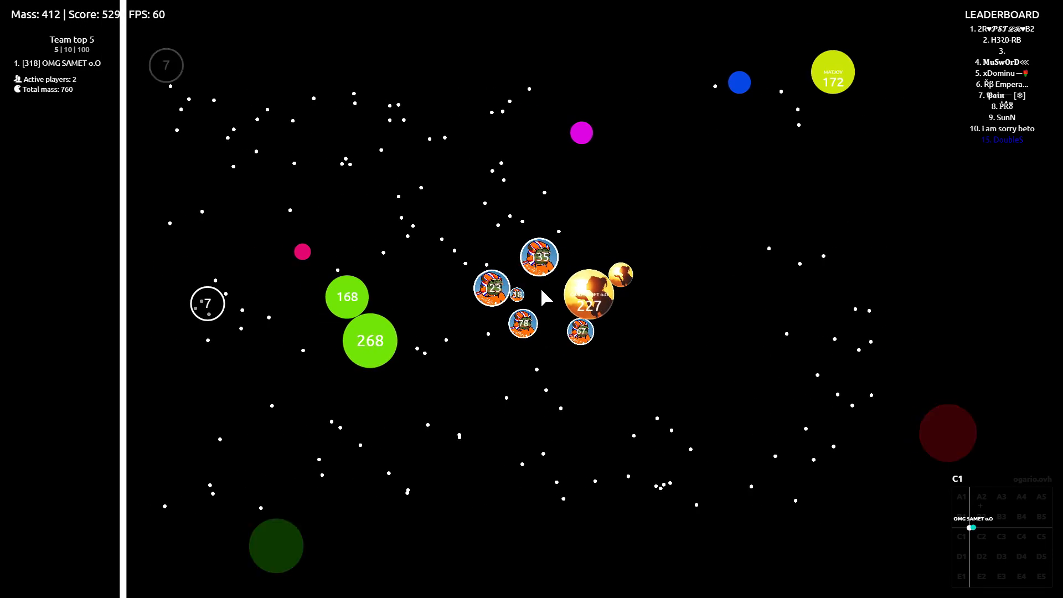
Split onto smaller cells and pellets, growing from 529 to about 3,700 mass with two Tricksplits.
{"action": "key", "text": "space"}
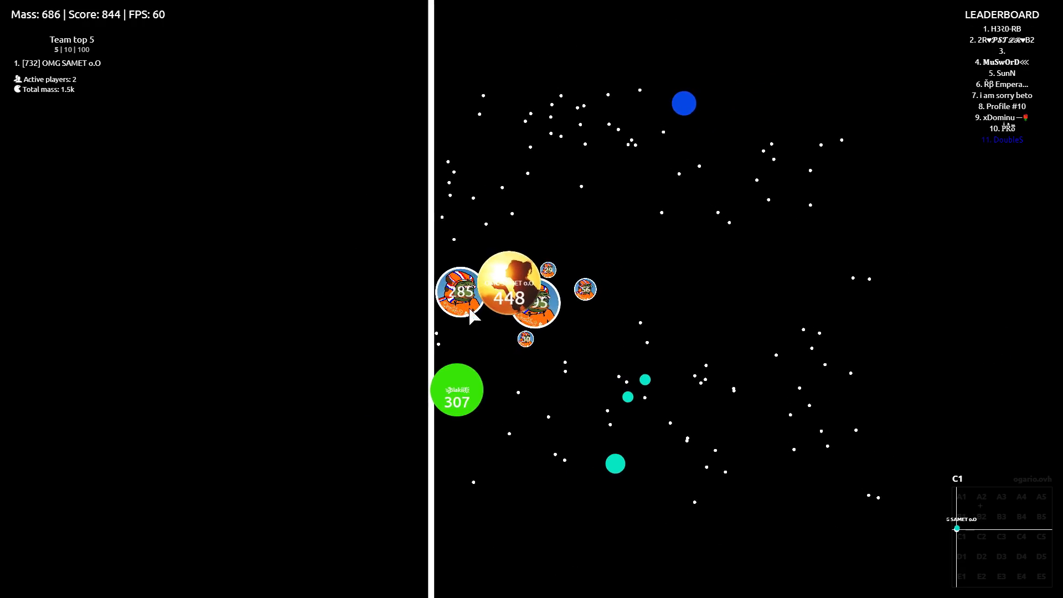
{"action": "key", "text": "space"}
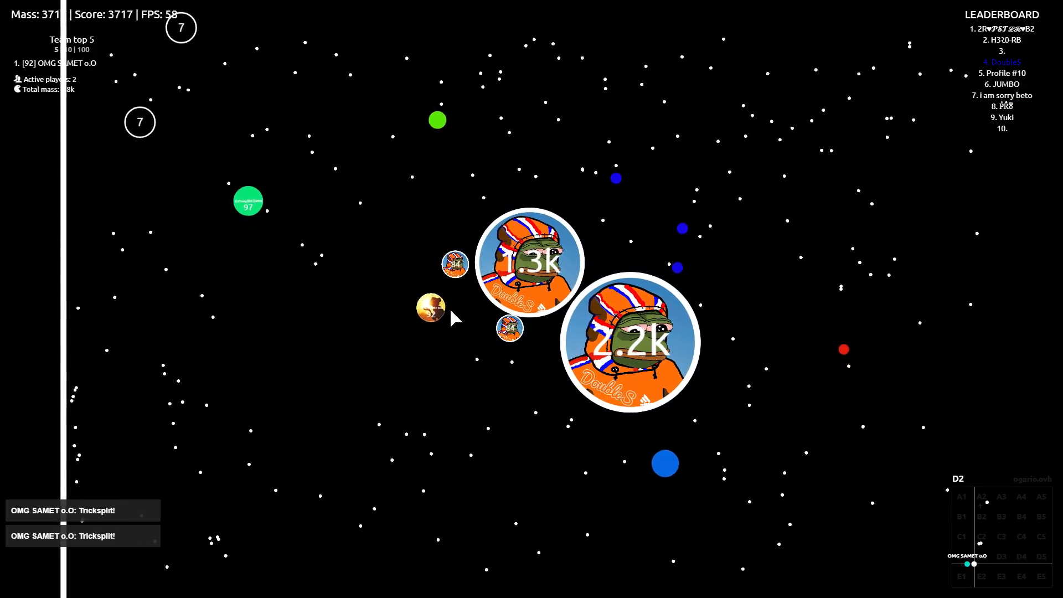
Split toward nearby prey, reaching third place with 6.3k total mass and a 2.2k largest cell.
{"action": "key", "text": "space"}
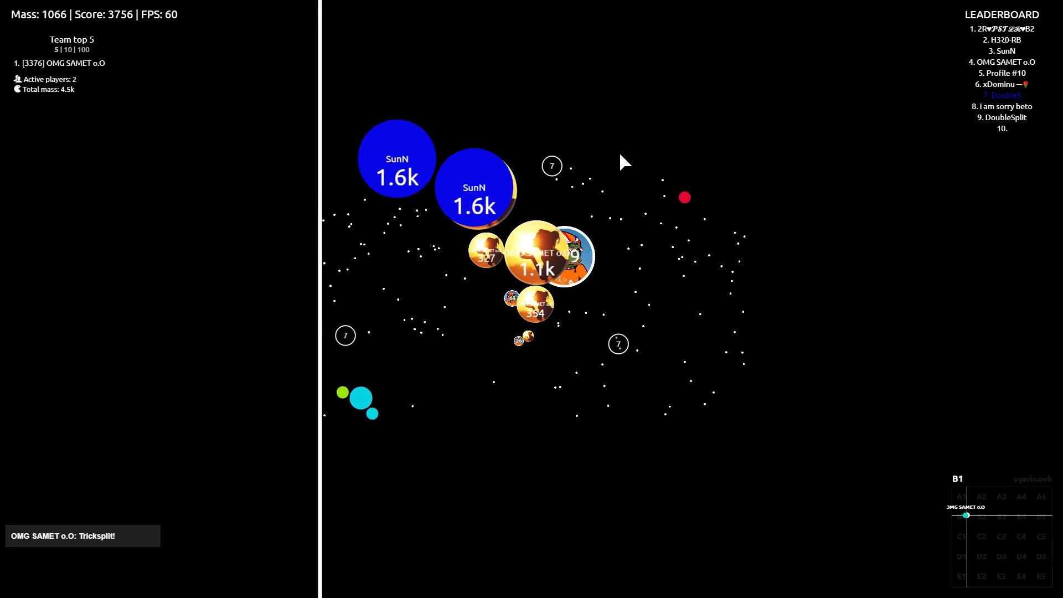
{"action": "mouse_move", "coordinate": [427, 245]}
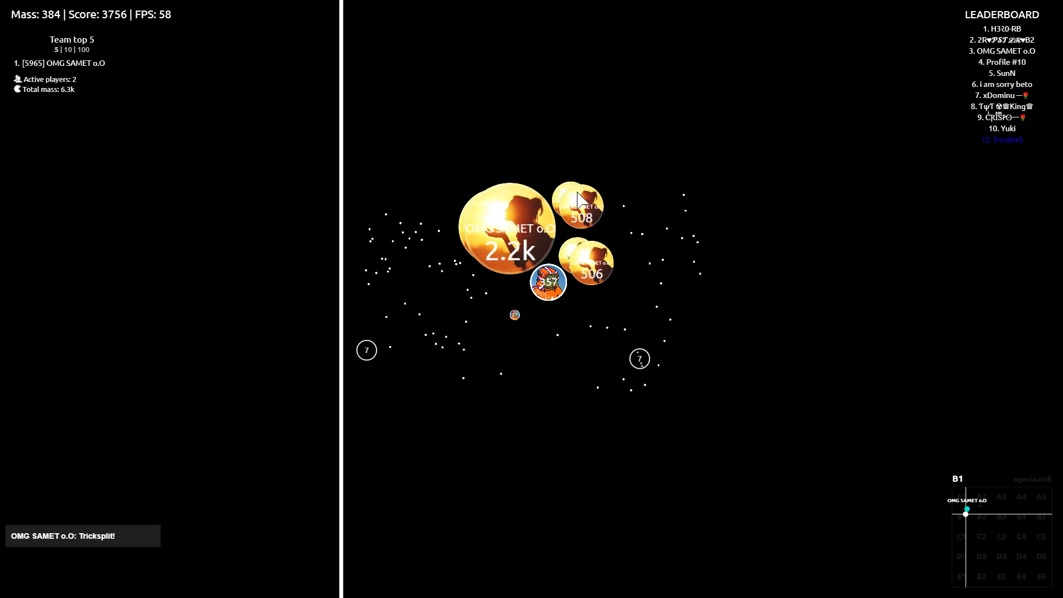
Split onto nearby cells while avoiding the 14.7k purple player, reaching score 9,414 in fourth.
{"action": "key", "text": "space"}
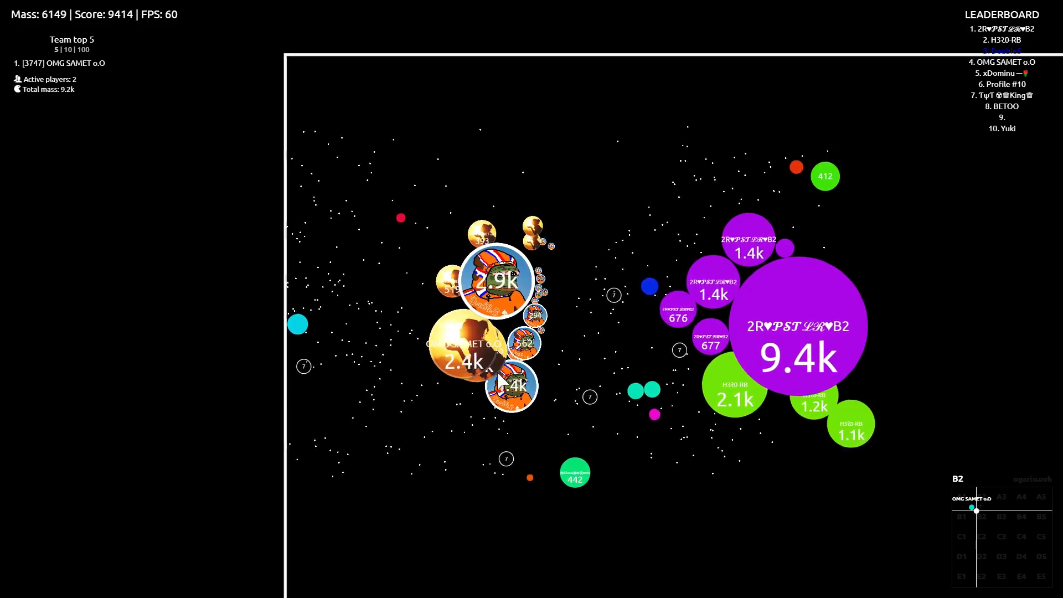
{"action": "key", "text": "space"}
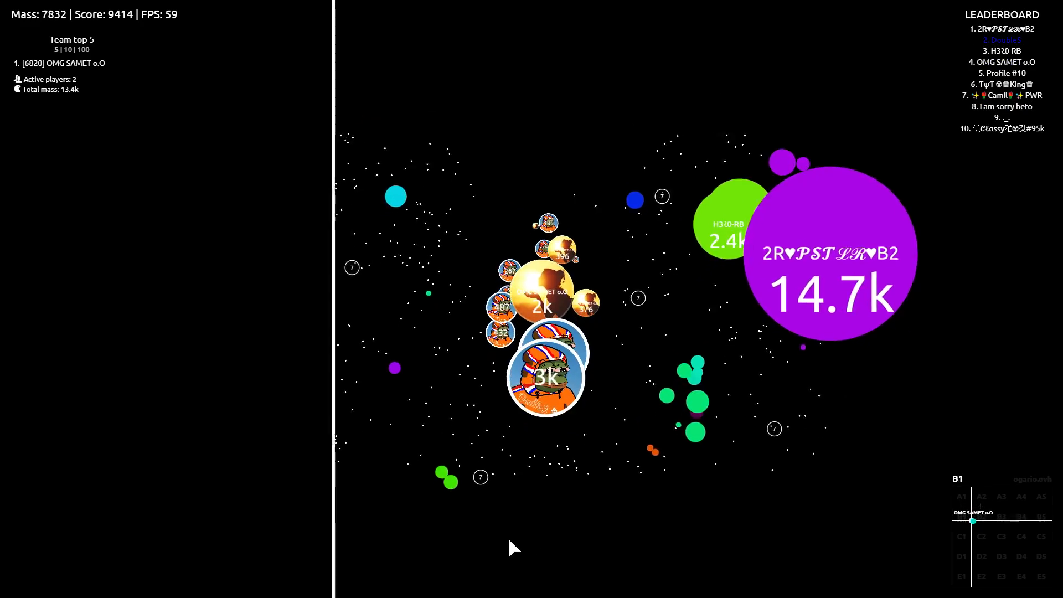
Keep splitting and eating to take first place with score 19,542 and 23.2k total mass.
{"action": "key", "text": "space"}
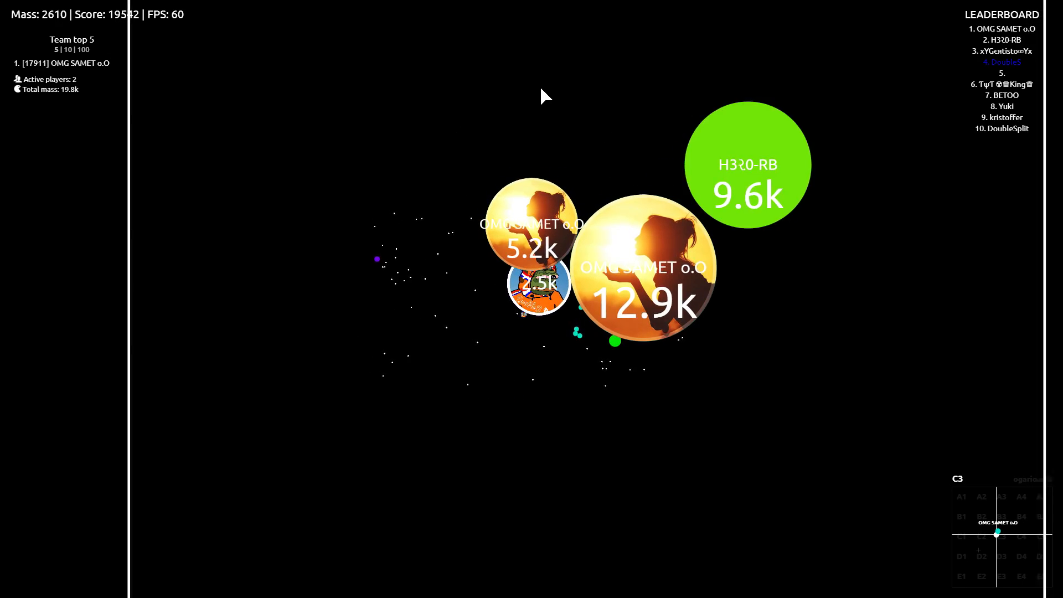
{"action": "key", "text": "space"}
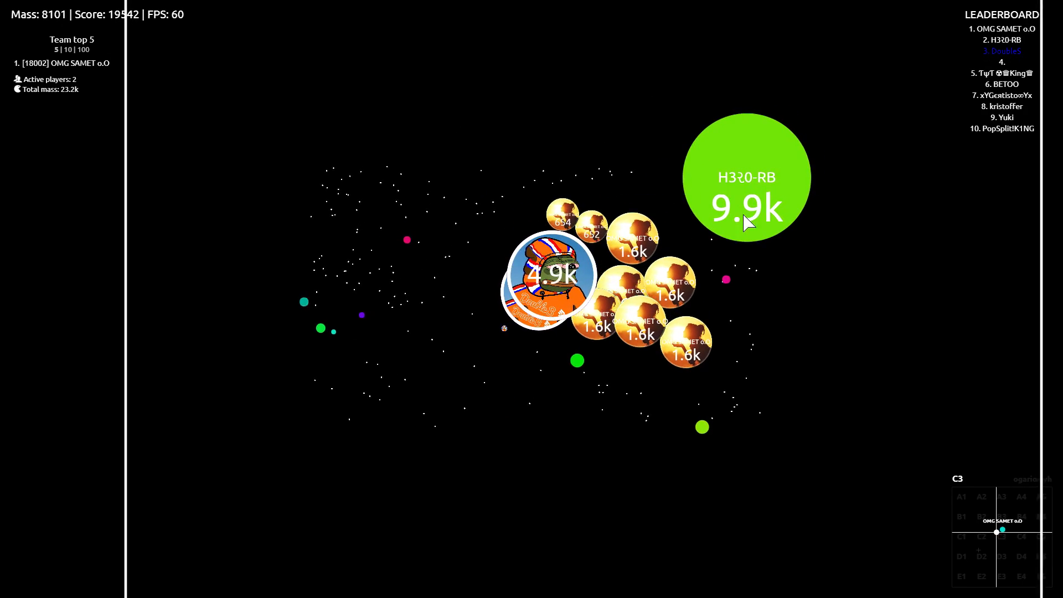